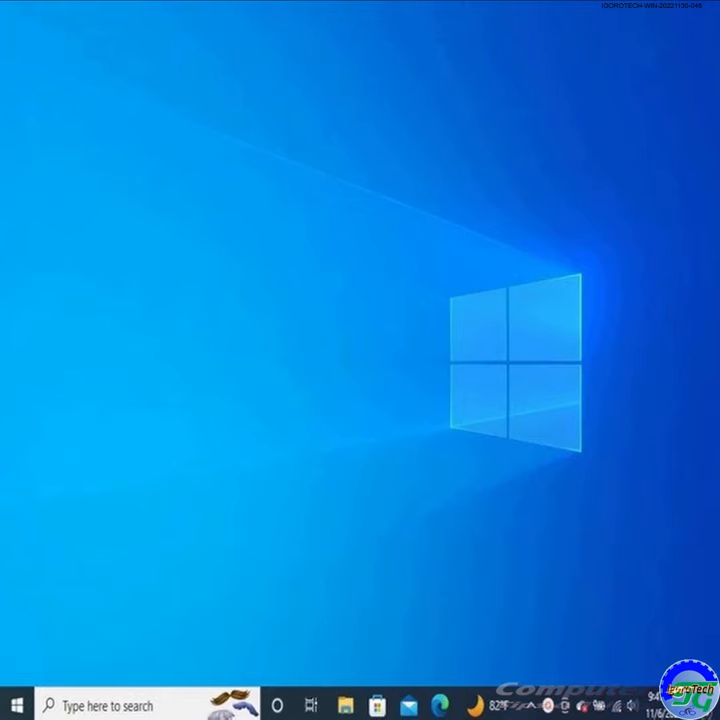
- Reach Backup and Restore (Windows 7) from Settings > Update & Security > Backup
left_click(16, 704)
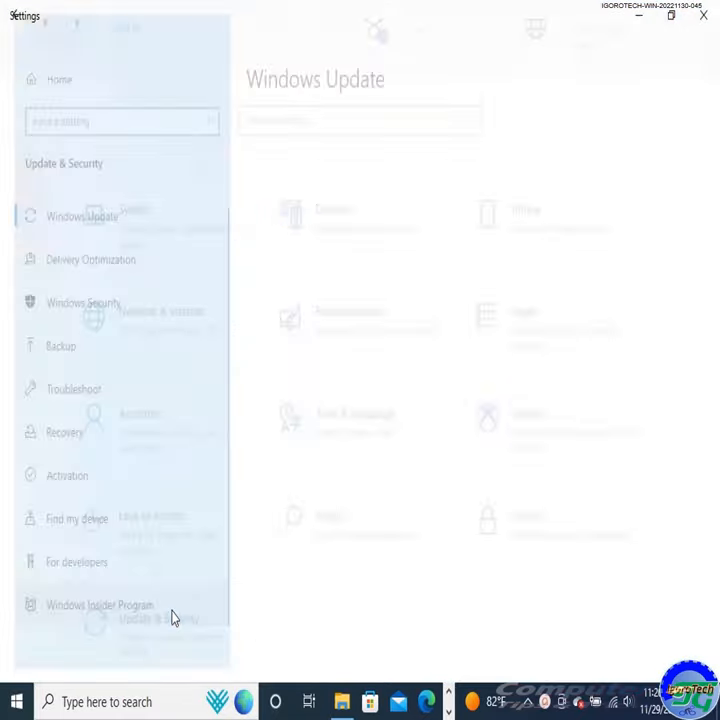
left_click(60, 344)
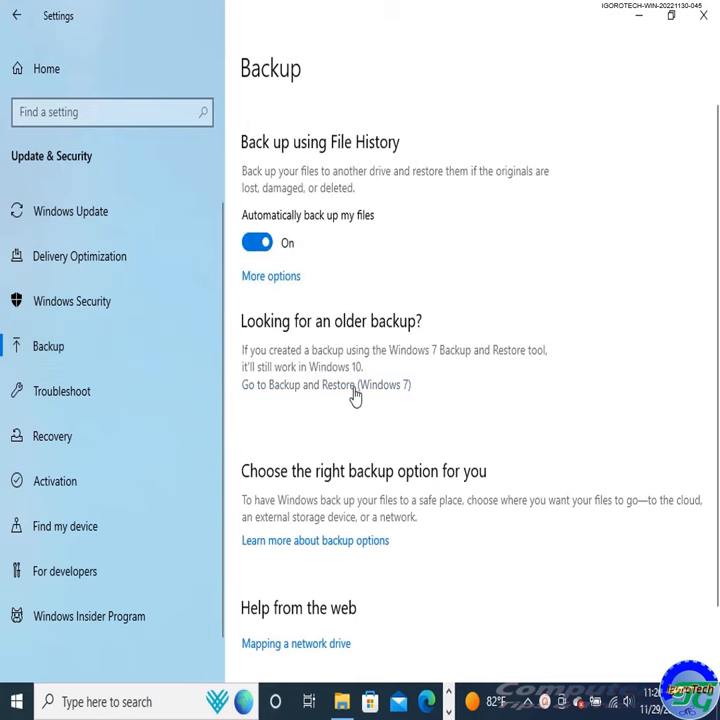
left_click(324, 384)
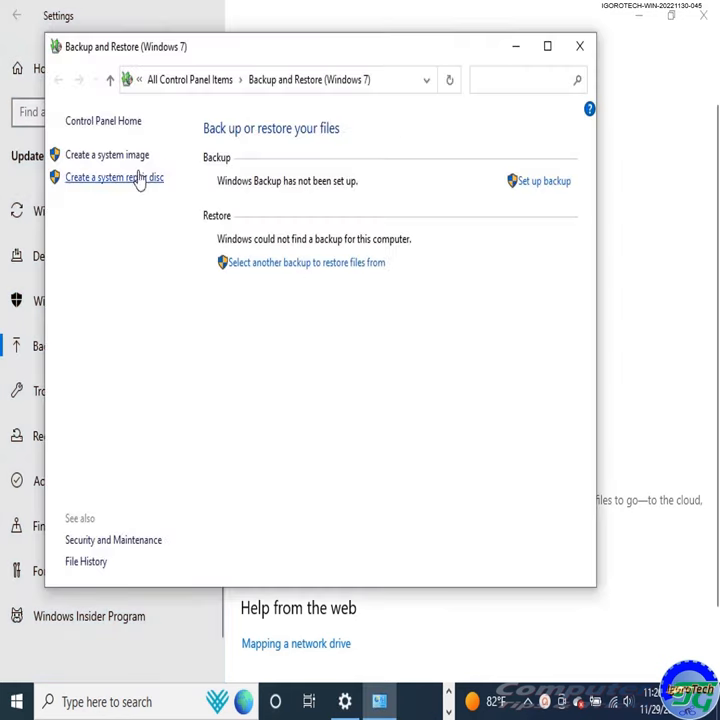
- Start the Create a system image wizard with hard disk F: as the save location
left_click(108, 154)
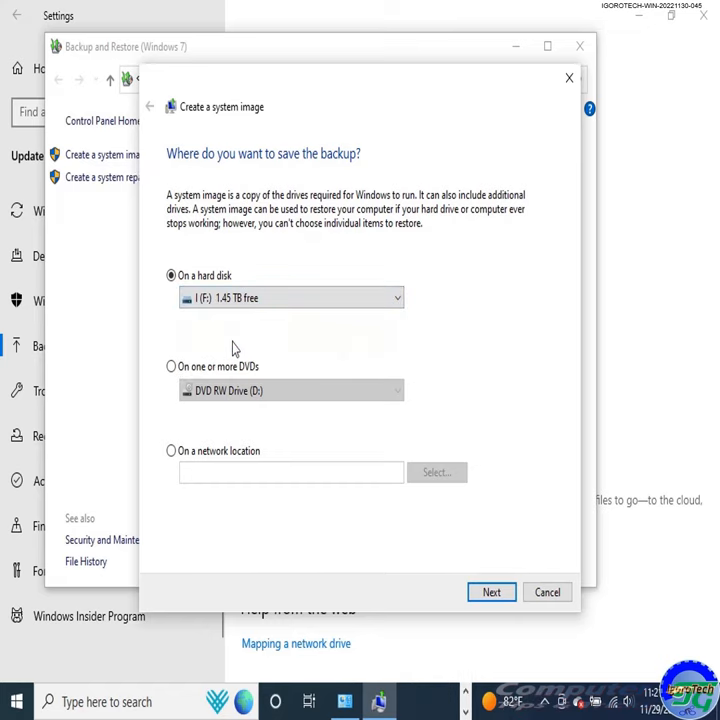
left_click(492, 592)
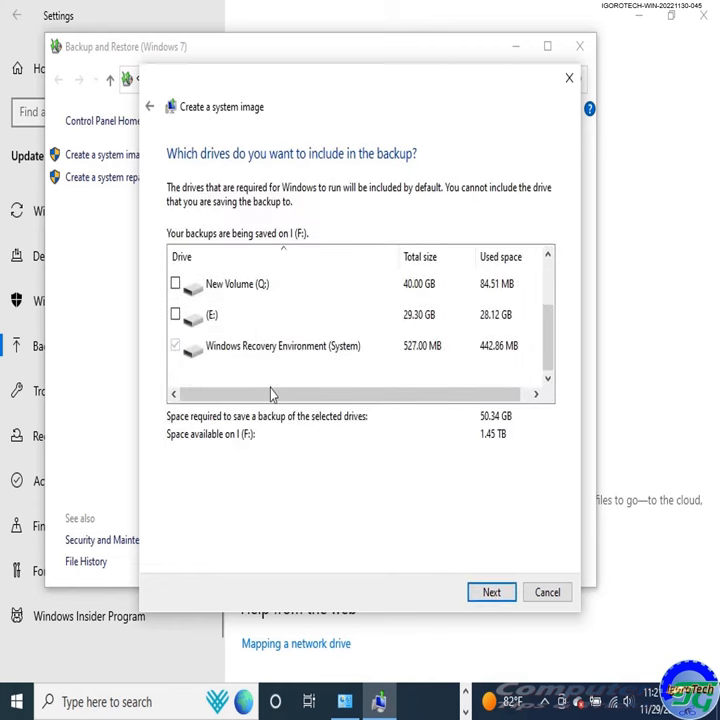
- Run the system image backup to F: until it completes successfully, declining the repair disc
left_click(492, 592)
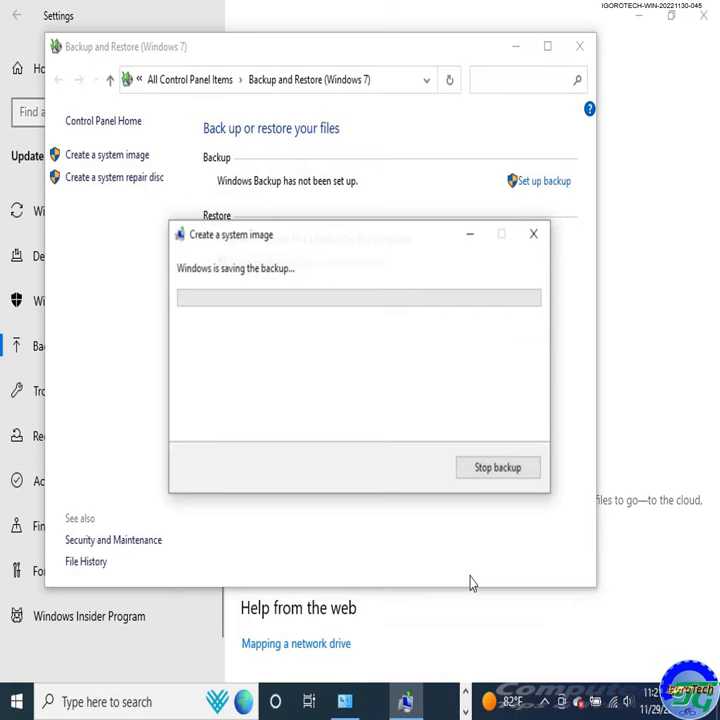
mouse_move(464, 348)
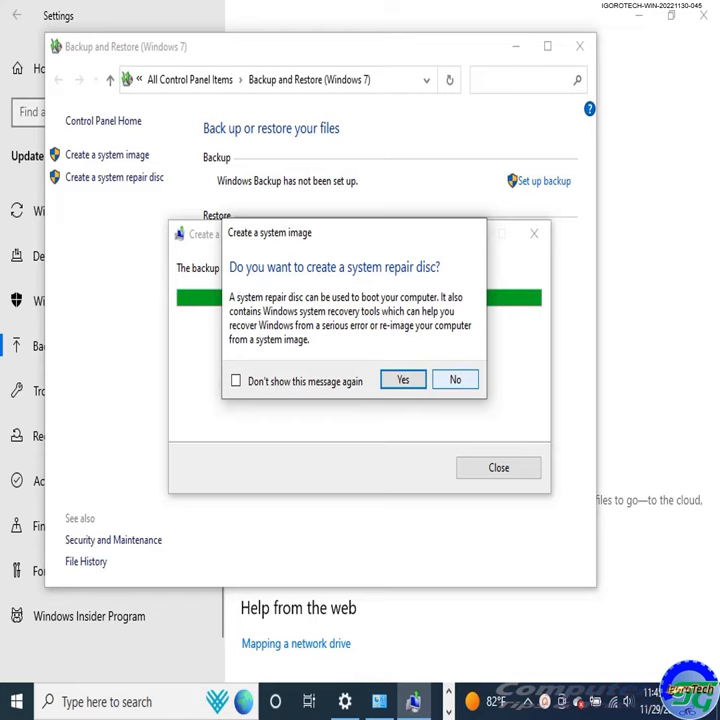
left_click(454, 380)
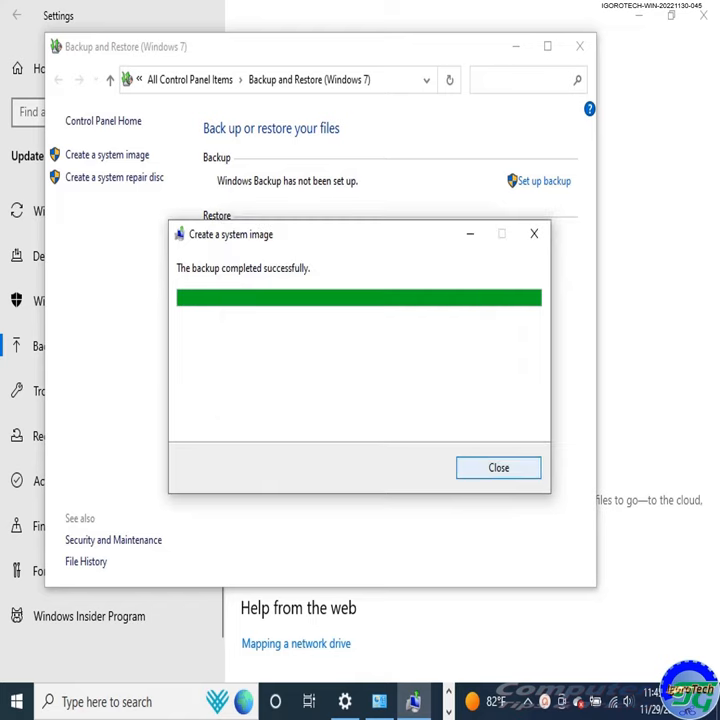